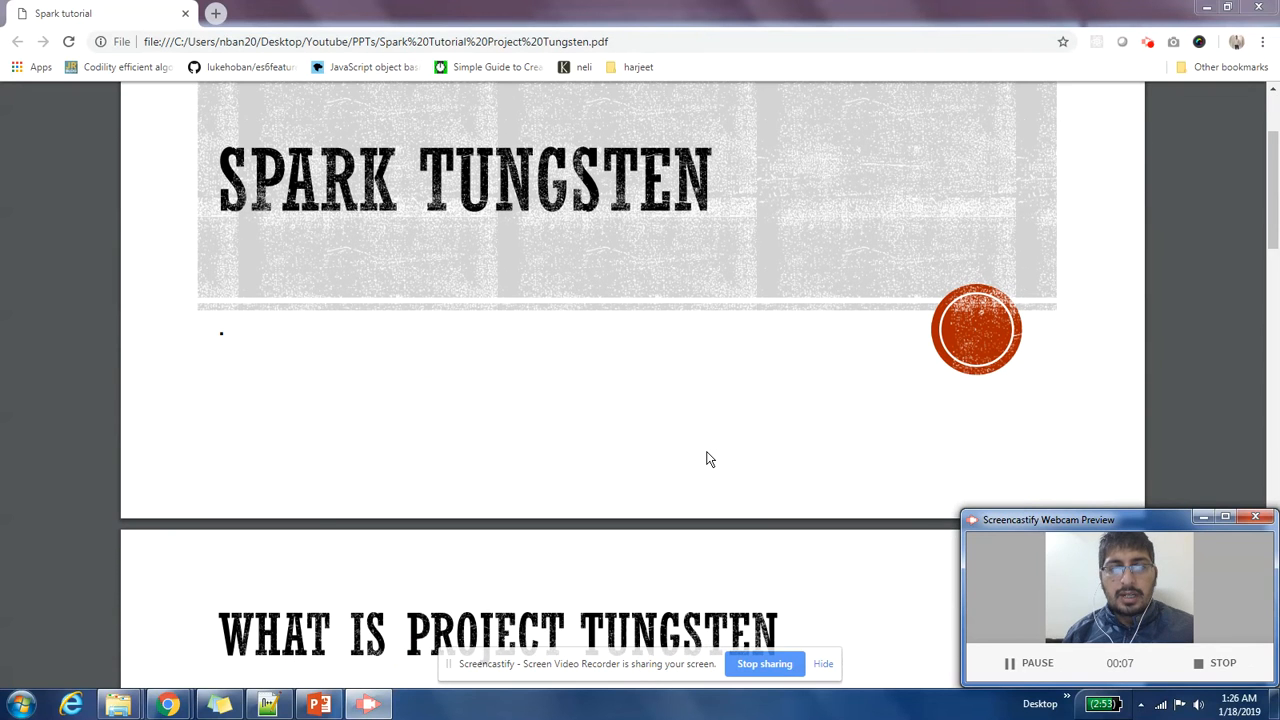
scroll(down, 3)
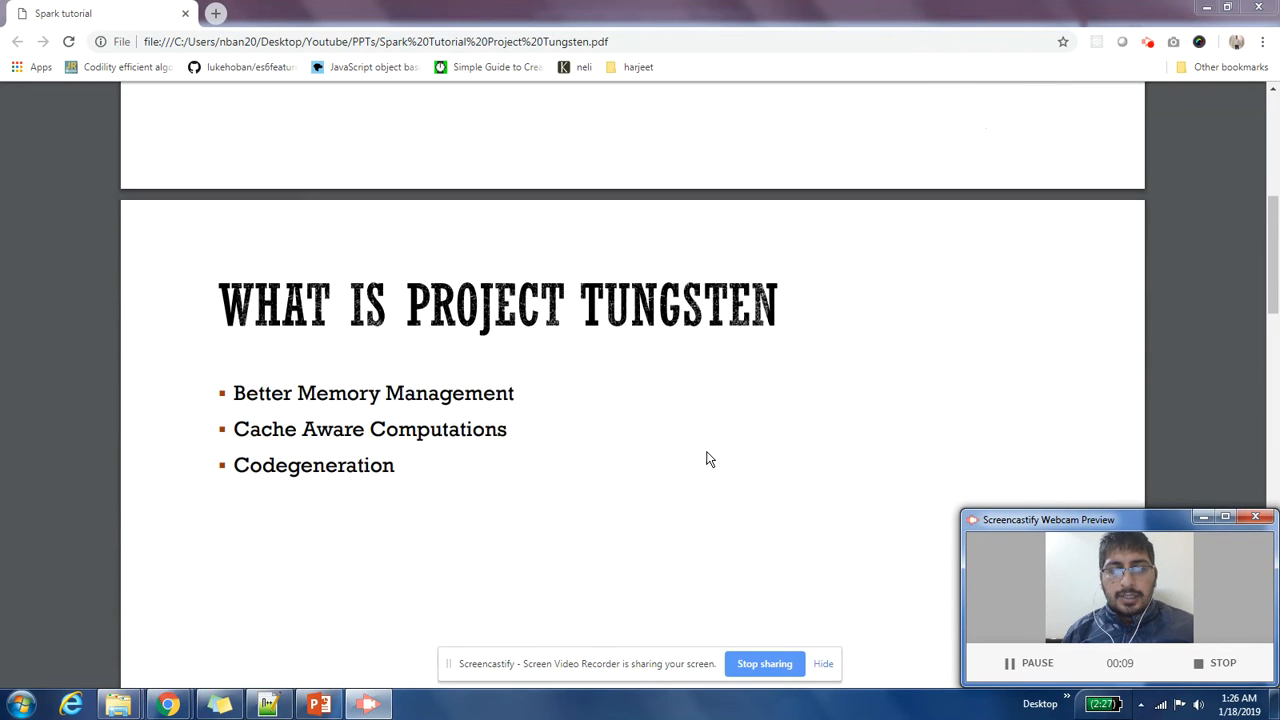
scroll(down, 3)
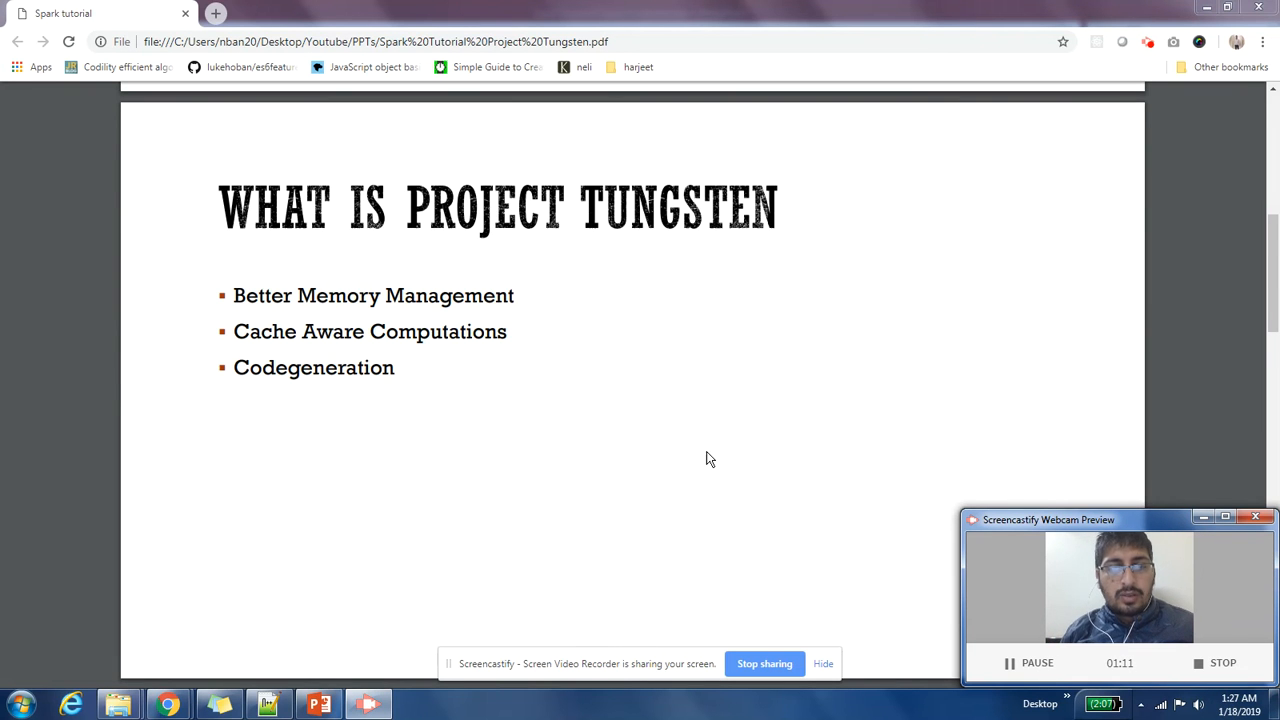
scroll(down, 3)
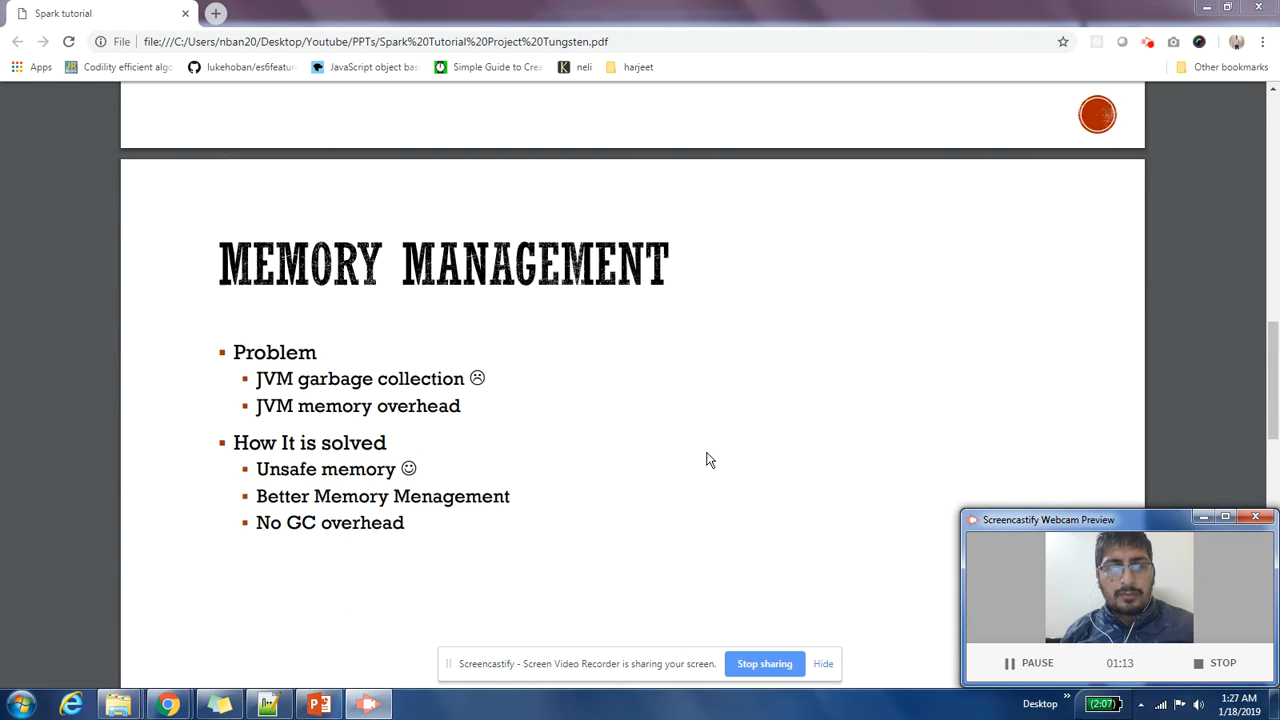